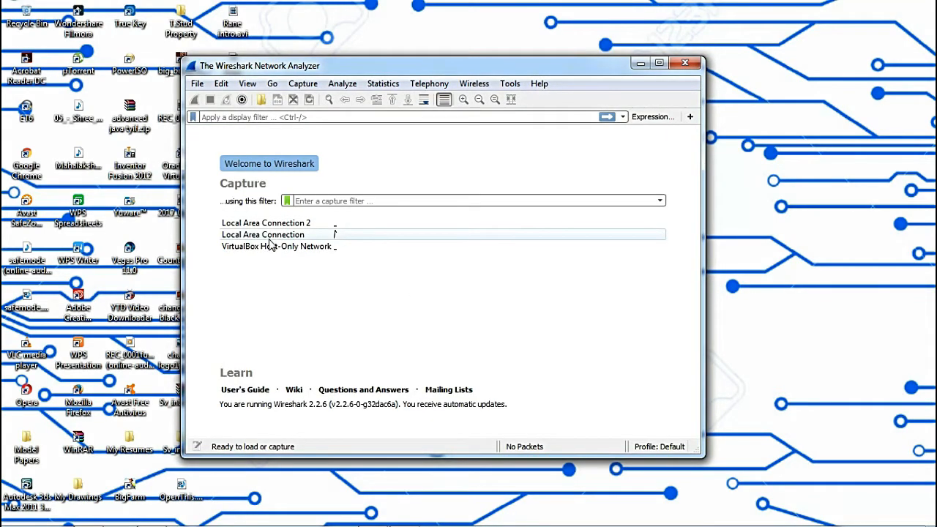
- Begin capturing packets on the Local Area Connection interface from the welcome screen
click(262, 235)
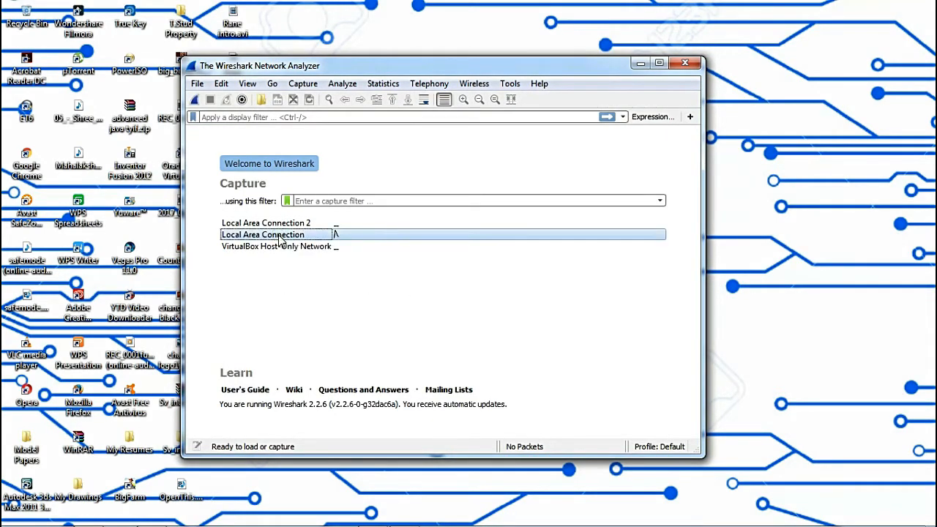
double_click(262, 234)
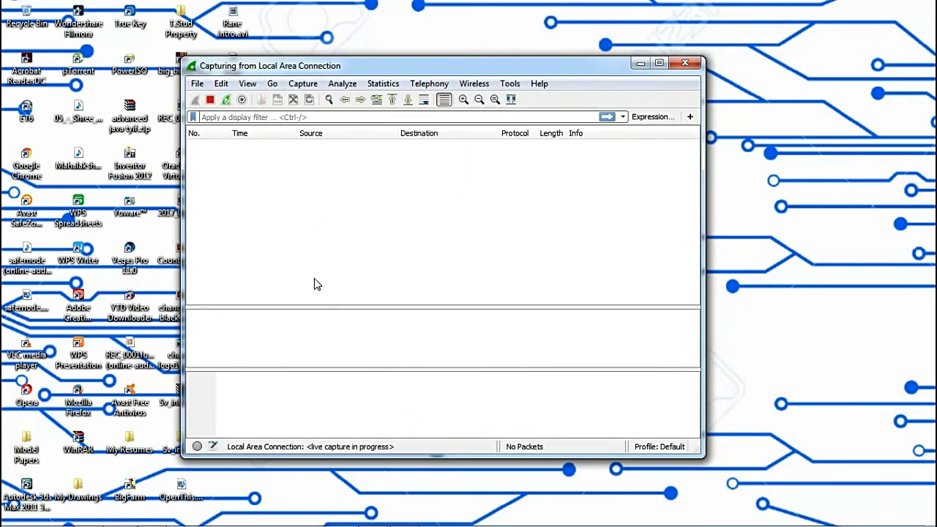
click(210, 99)
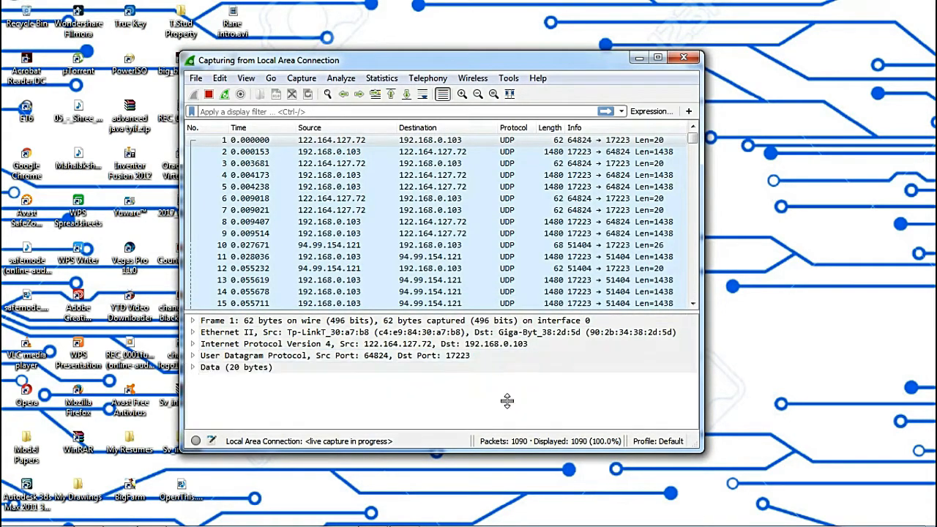
- Inspect frame 1's payload, port and address bytes, then stop at 2,437 packets and minimize
click(233, 367)
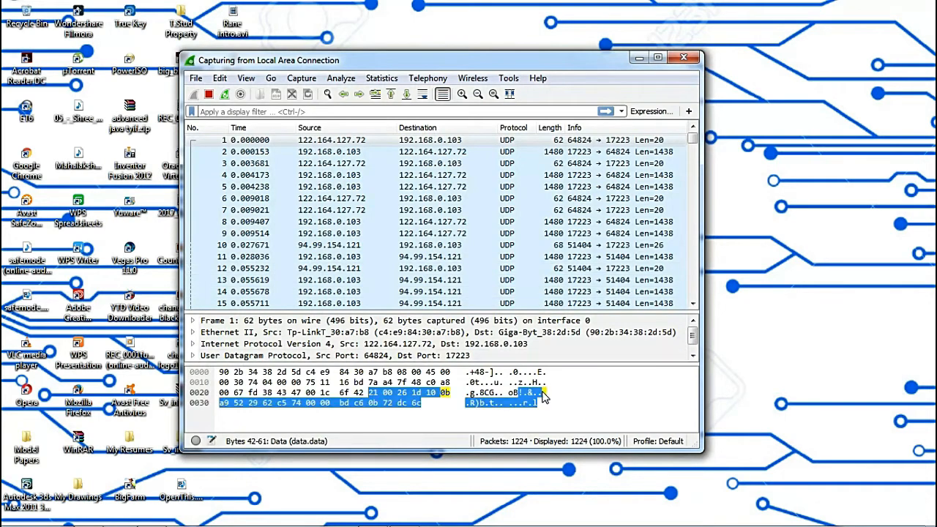
click(282, 392)
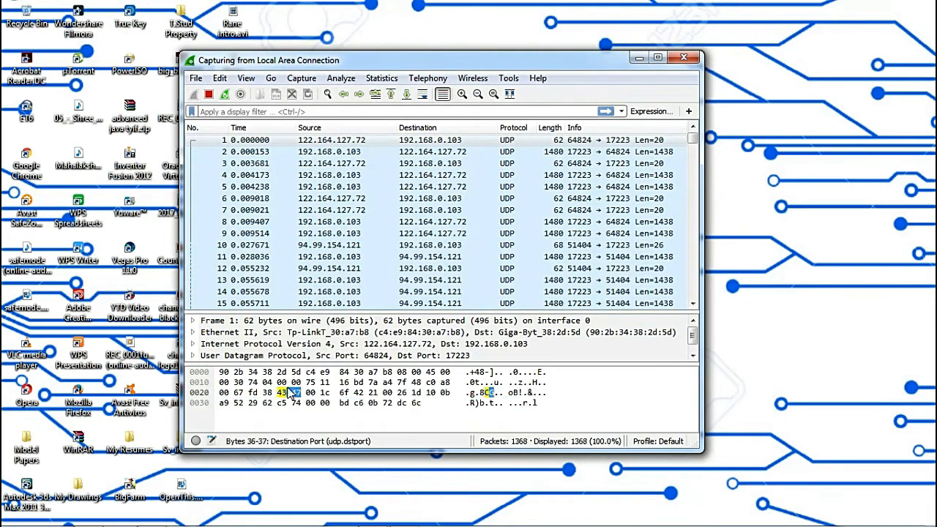
click(225, 393)
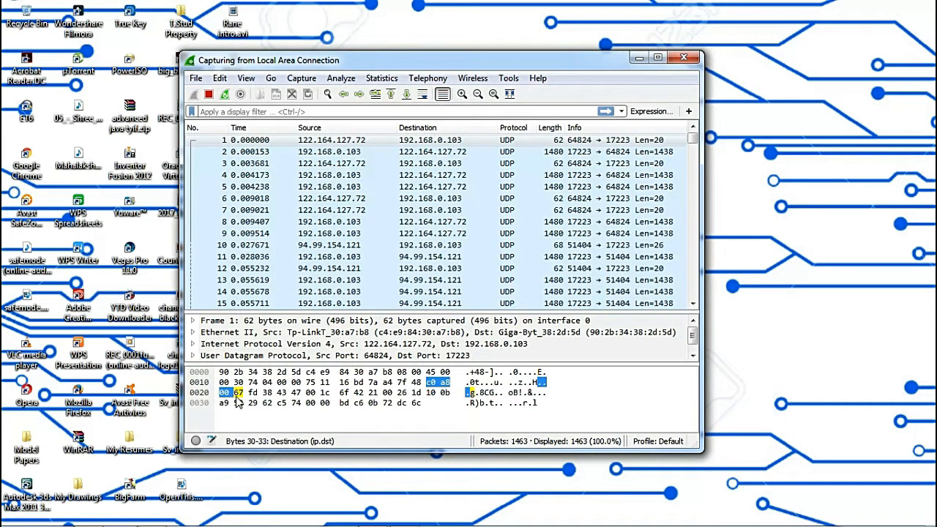
click(324, 392)
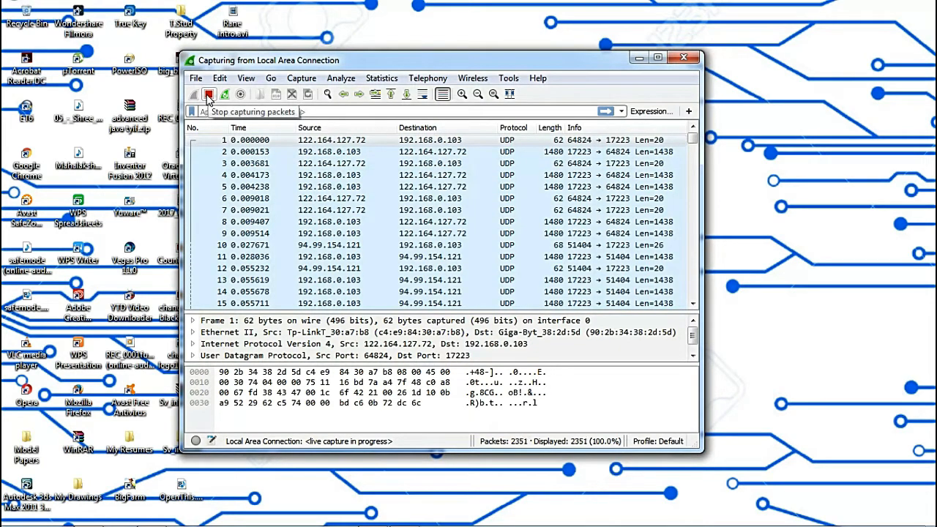
click(209, 94)
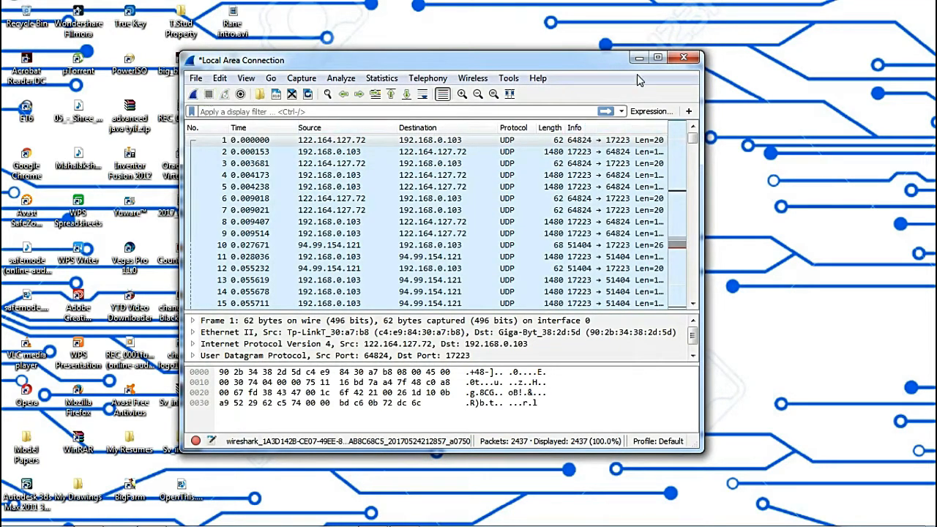
mouse_move(638, 57)
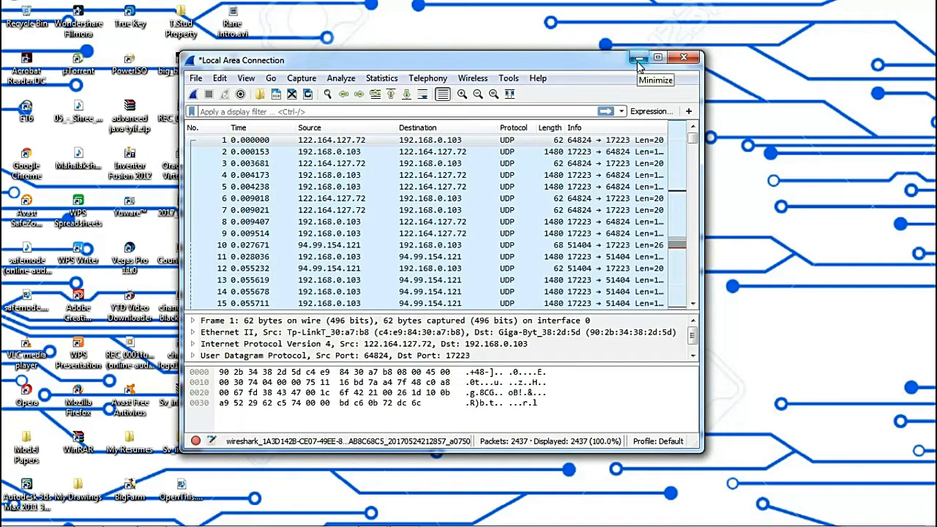
click(638, 57)
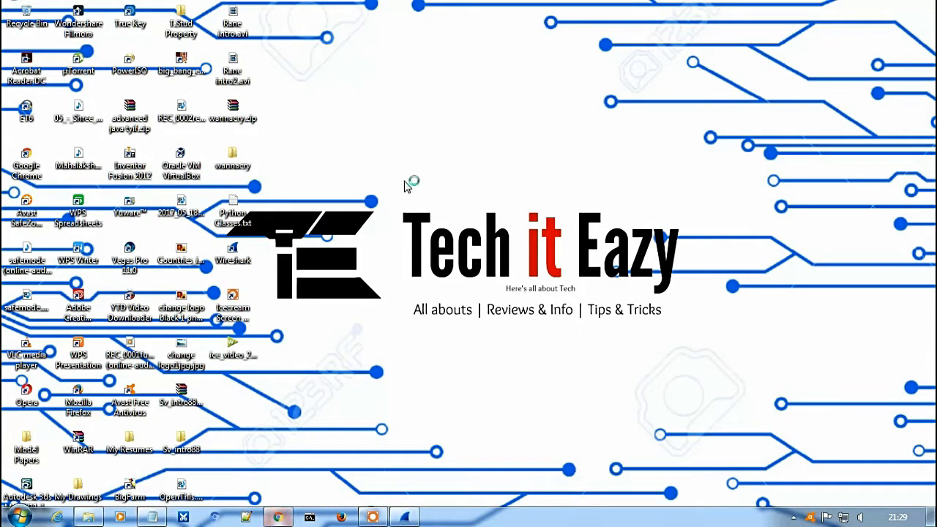
- Launch Chrome and load the Altoro Mutual site at demo.testfire.net
click(277, 516)
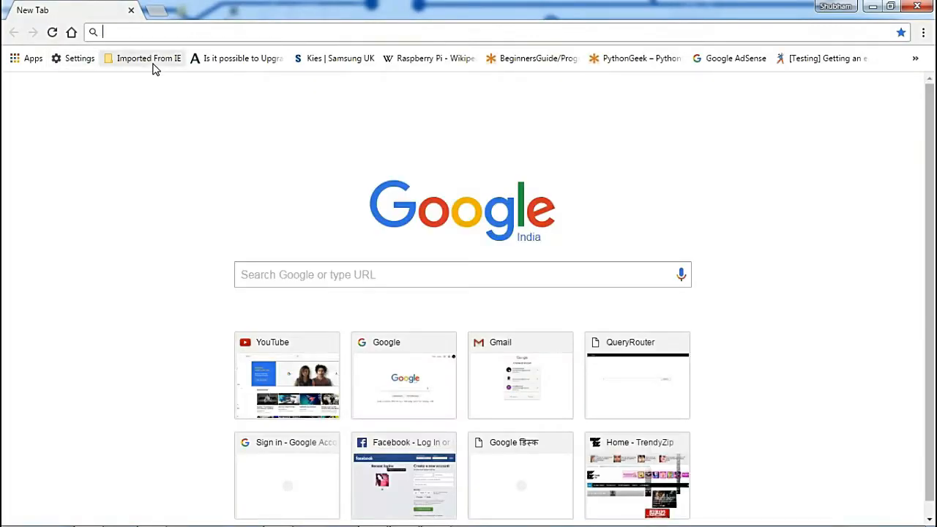
text(demo.testfire.net)
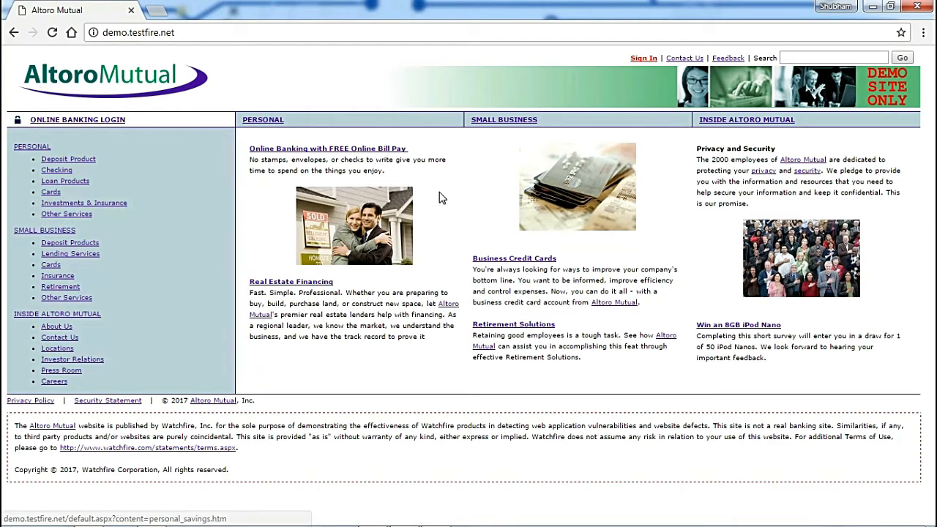
- Go to the Altoro Mutual Online Banking Login page, then restore Wireshark
click(643, 58)
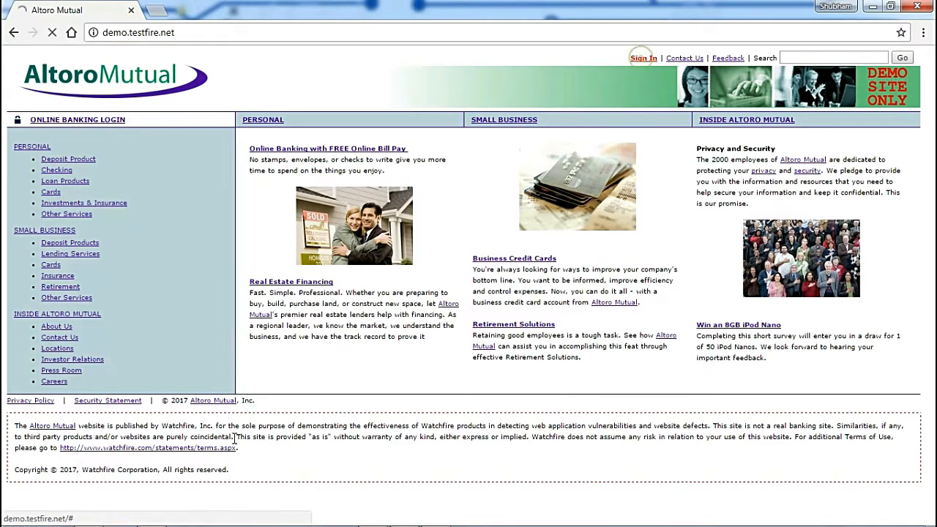
click(642, 58)
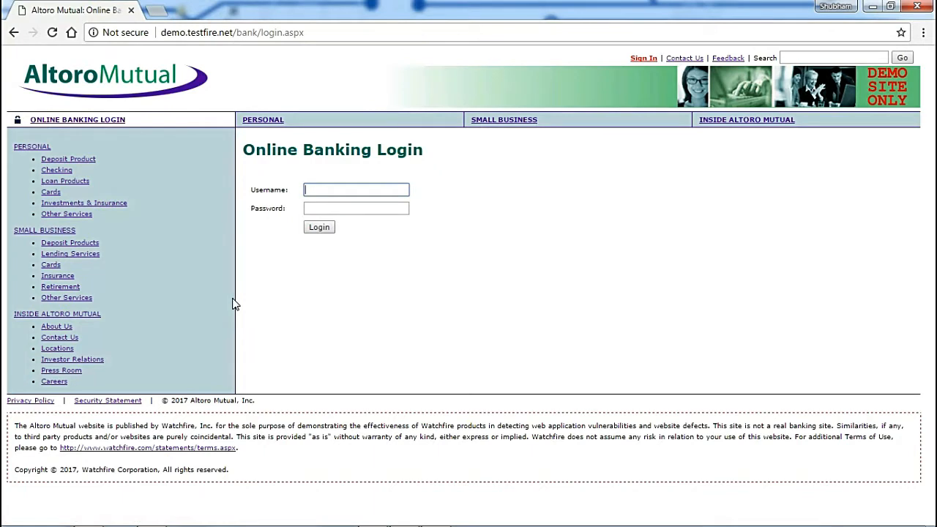
click(356, 189)
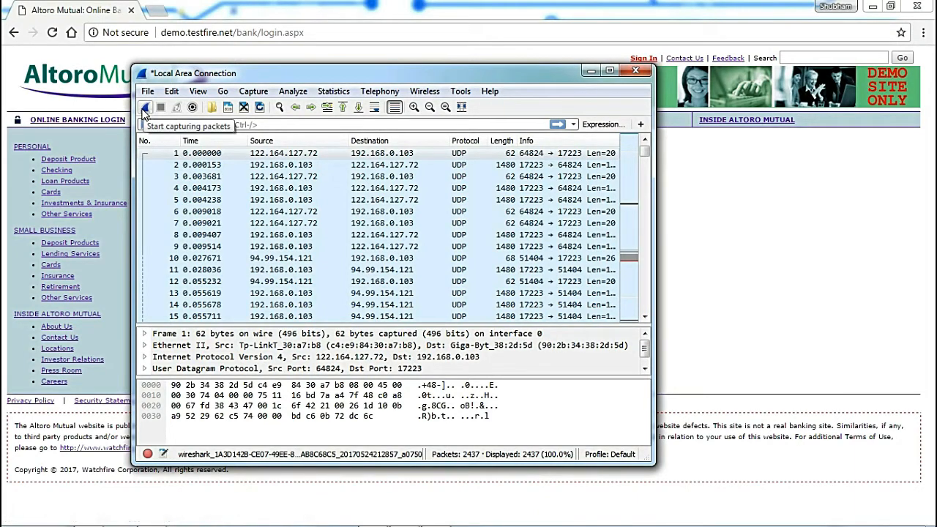
- Start a new capture, discarding the previous packets without saving
click(145, 107)
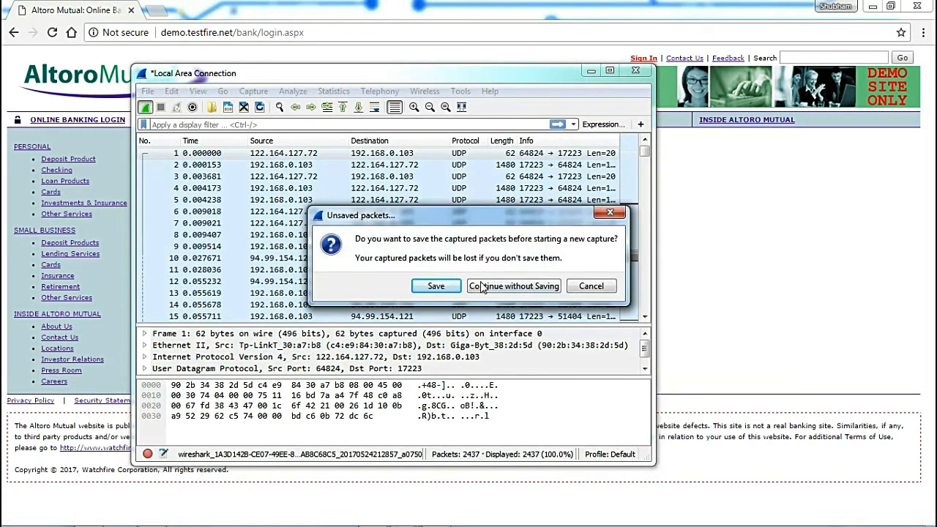
click(513, 286)
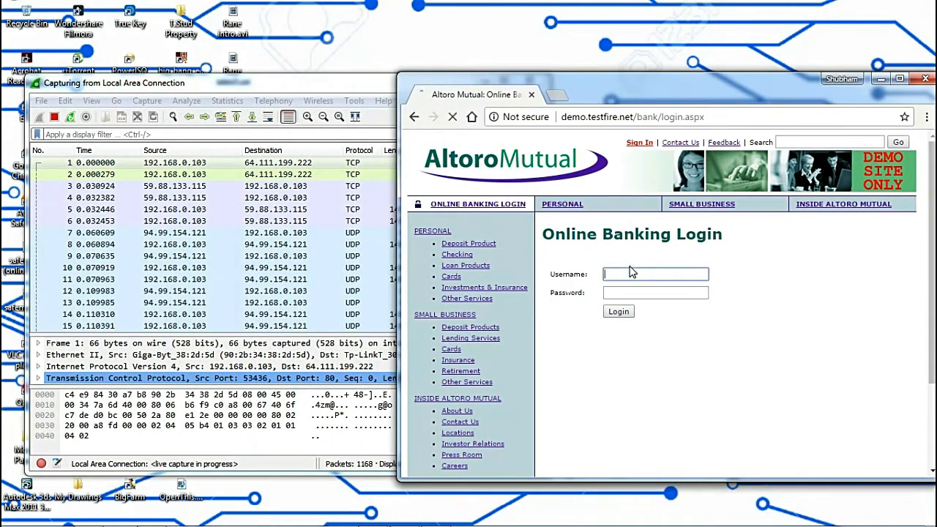
- Enter username T.Stud and a password in the login form and submit it
click(453, 116)
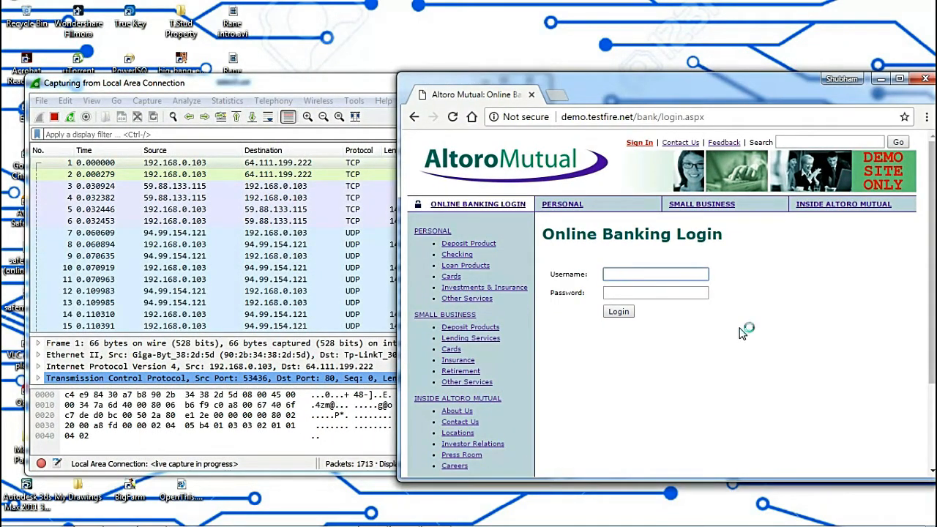
text(Te)
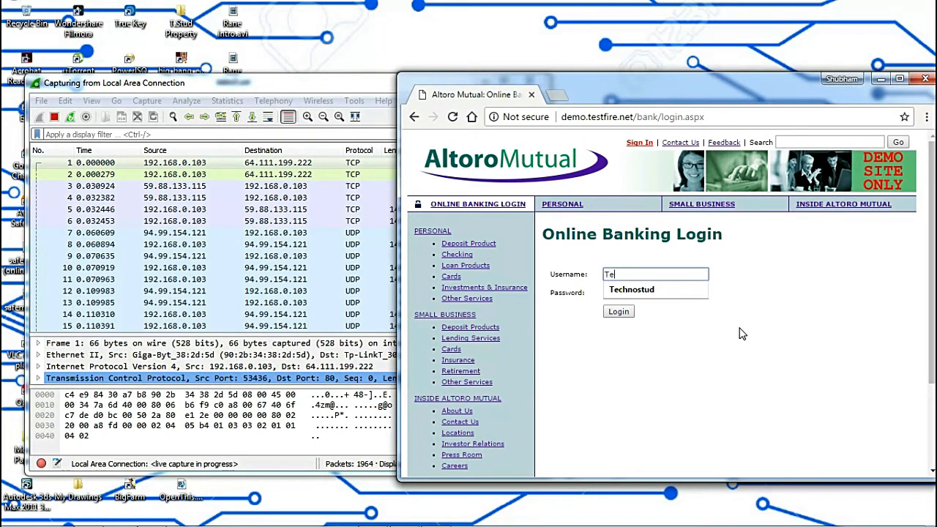
text(chnost)
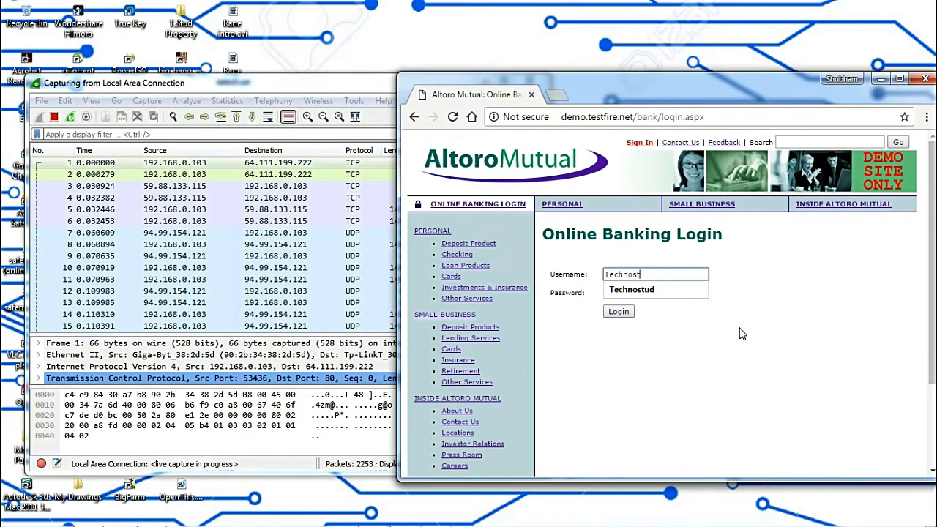
text(ud)
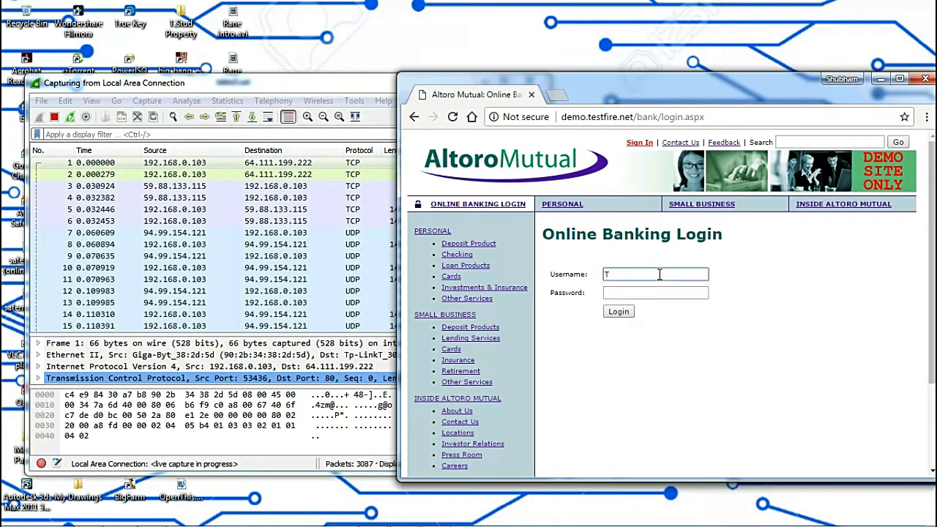
text(Technostud)
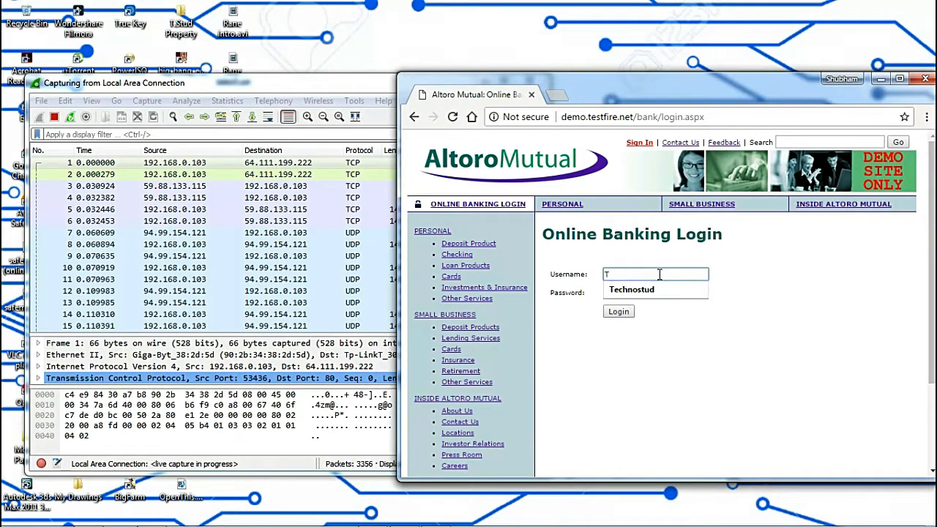
text(.)
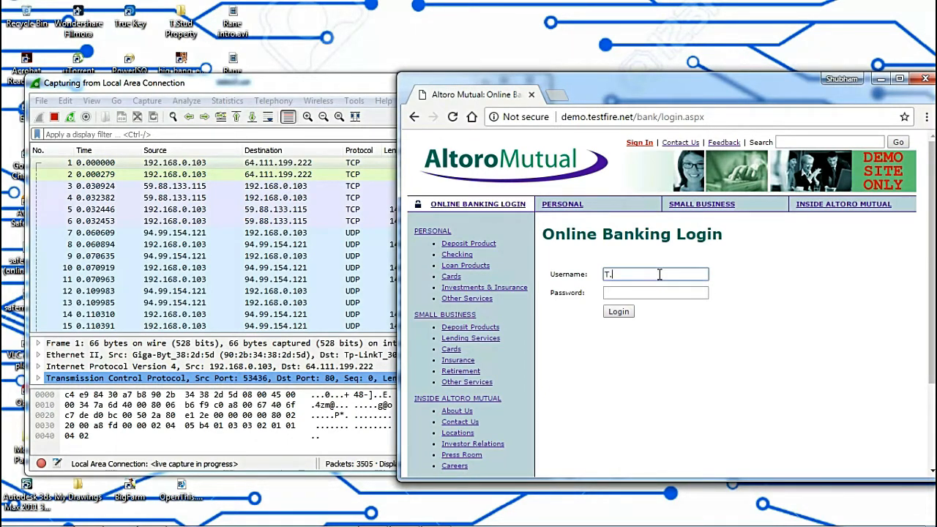
text(Stud)
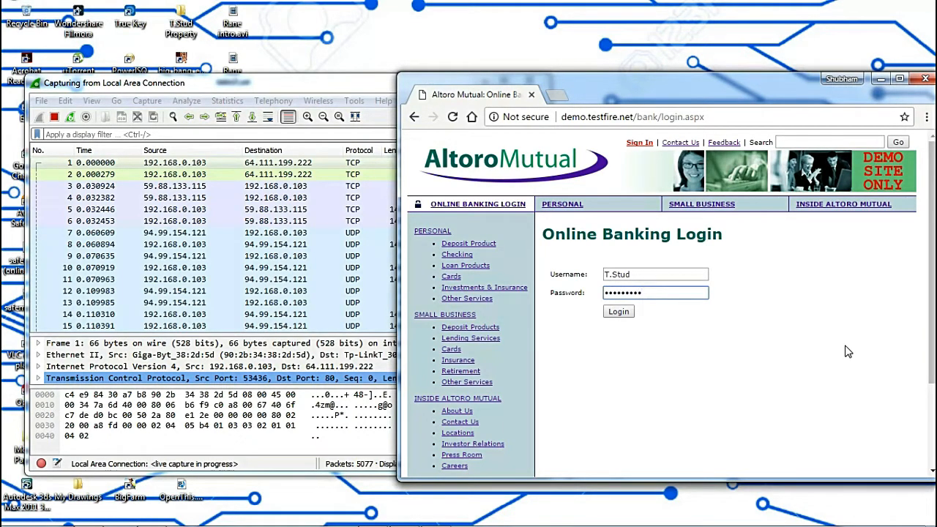
text(•)
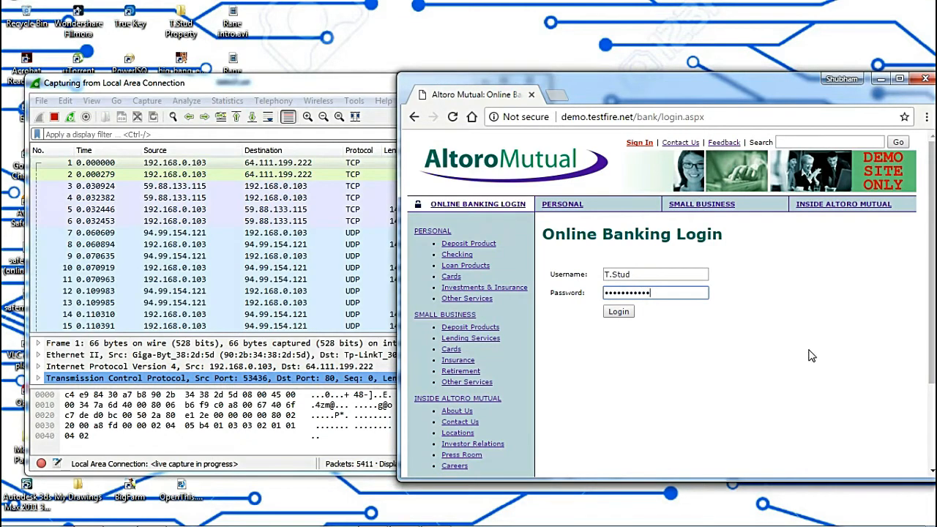
click(618, 311)
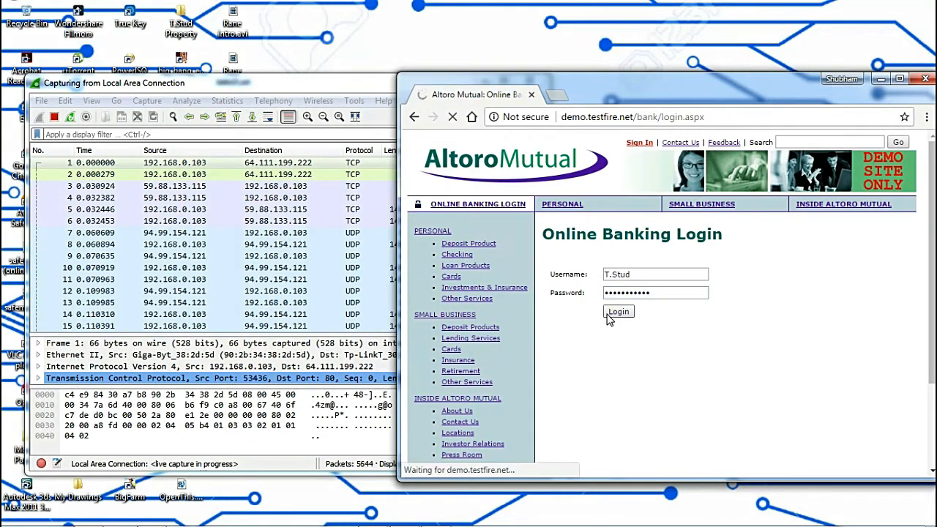
- Stop the capture and filter the packet list to http.request.method==POST
click(618, 311)
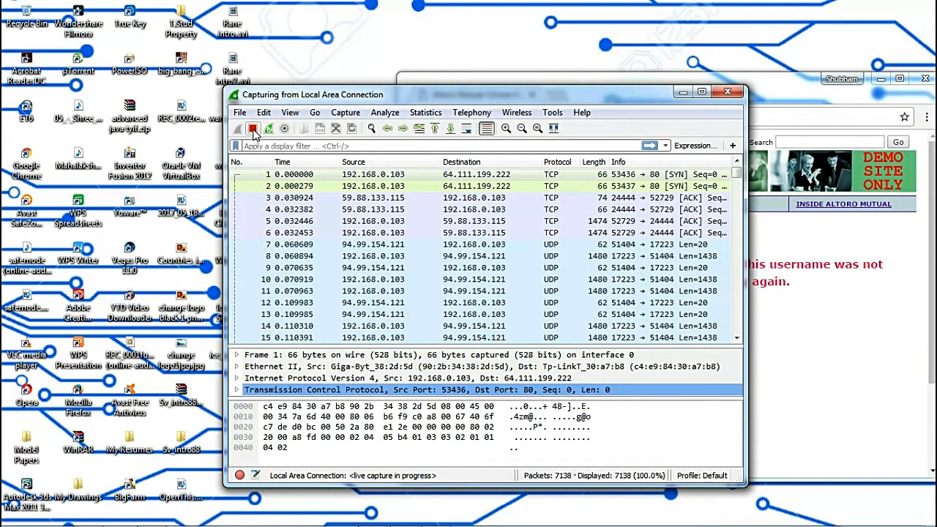
click(254, 128)
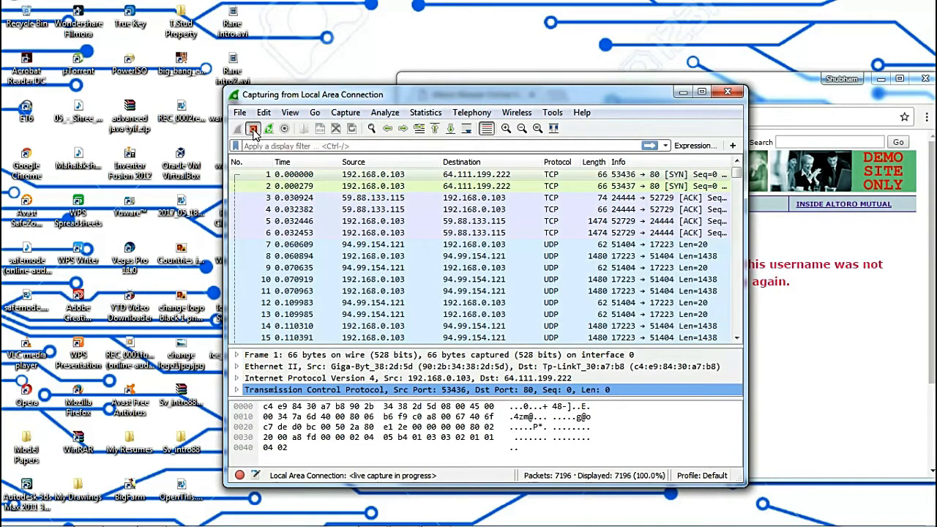
click(252, 129)
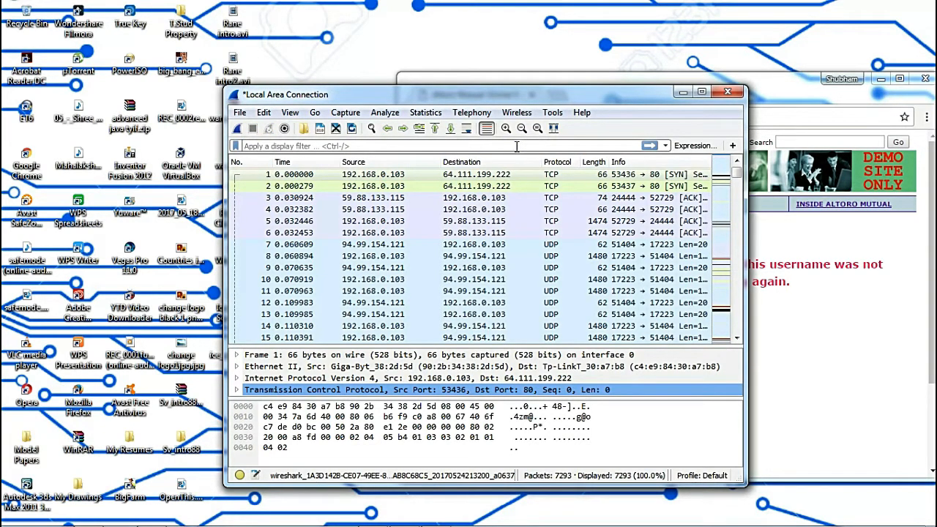
text(htt)
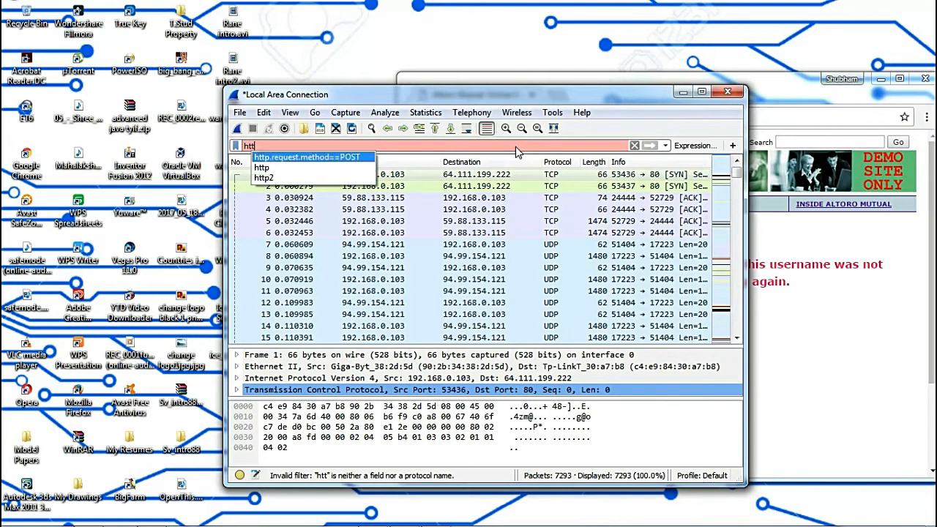
click(312, 156)
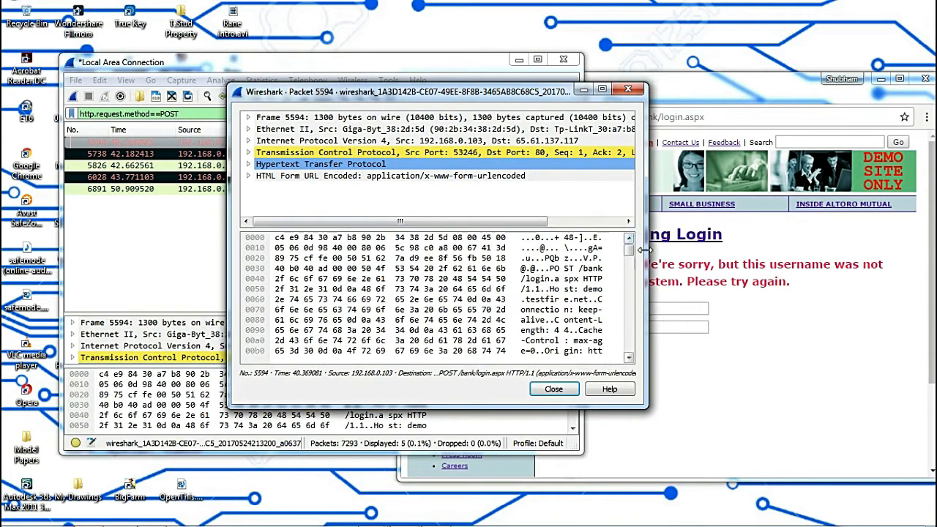
drag(439, 90, 618, 91)
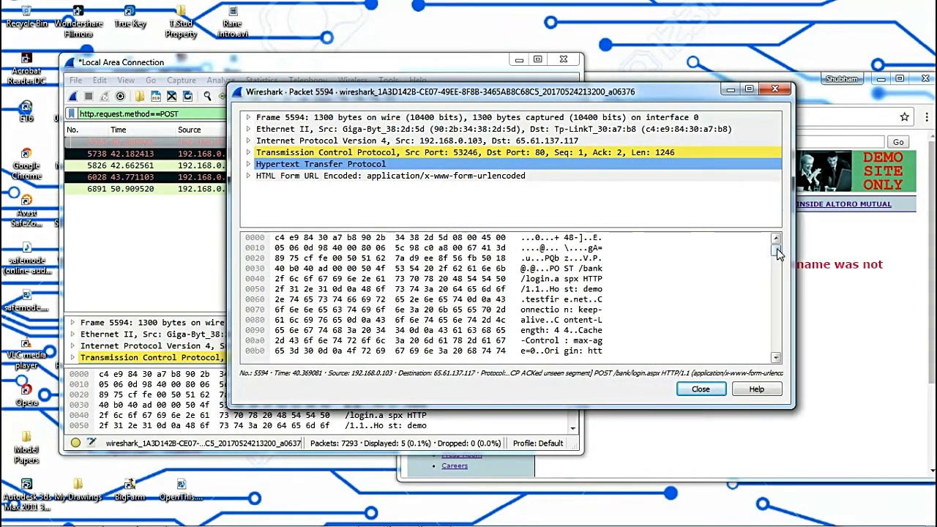
scroll(down, 3)
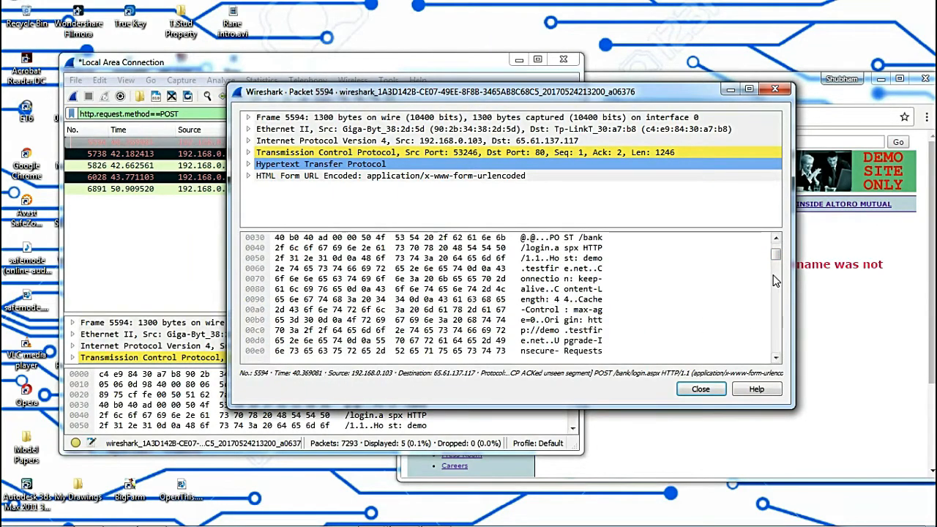
click(775, 255)
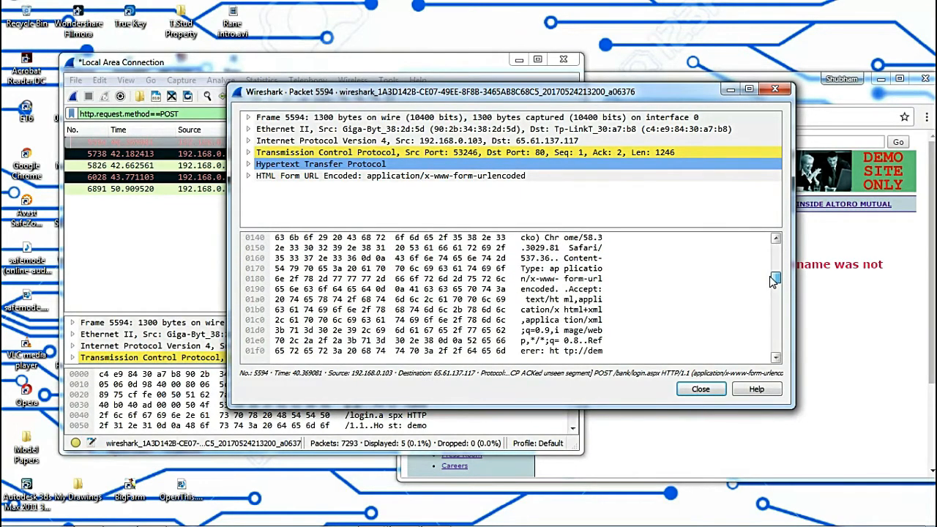
scroll(down, 3)
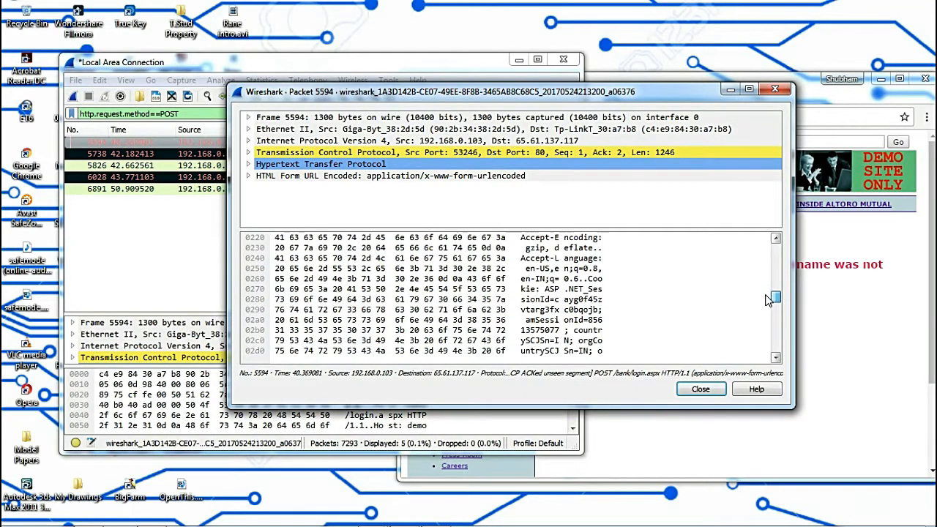
scroll(down, 3)
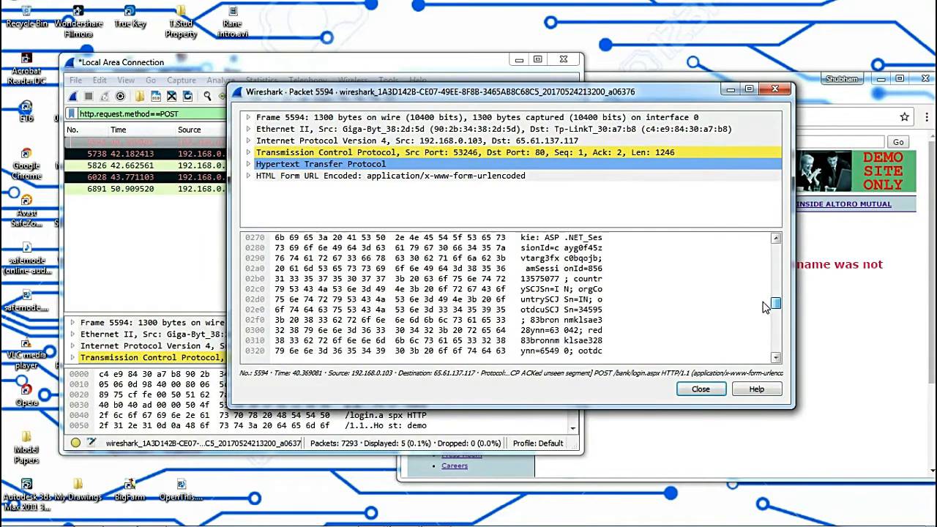
scroll(down, 3)
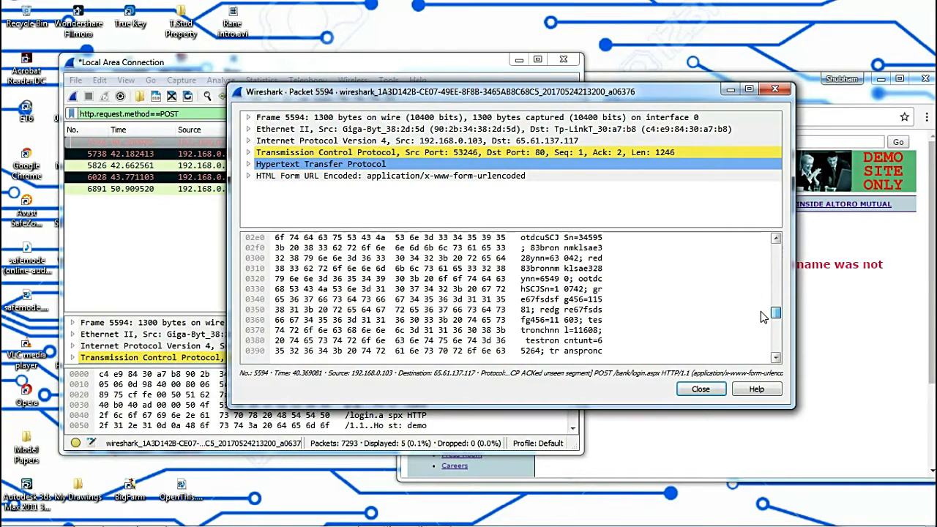
scroll(down, 3)
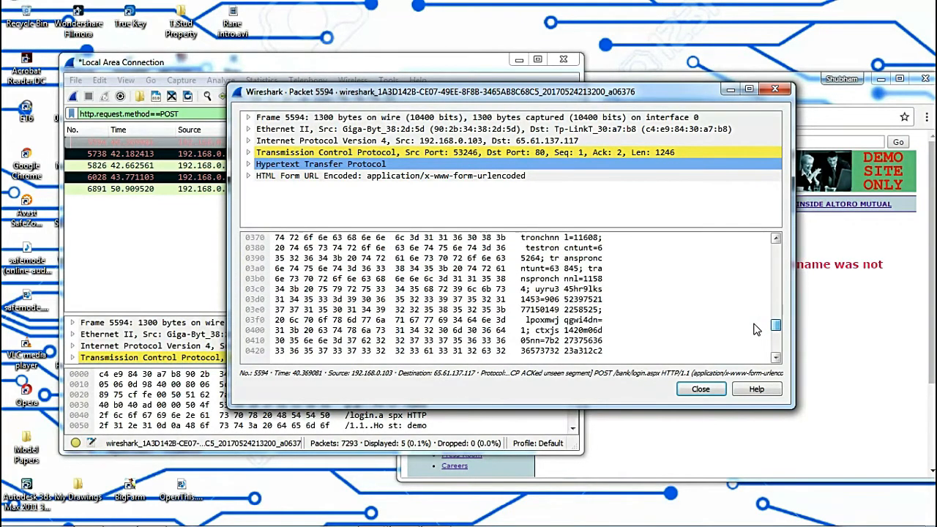
scroll(down, 3)
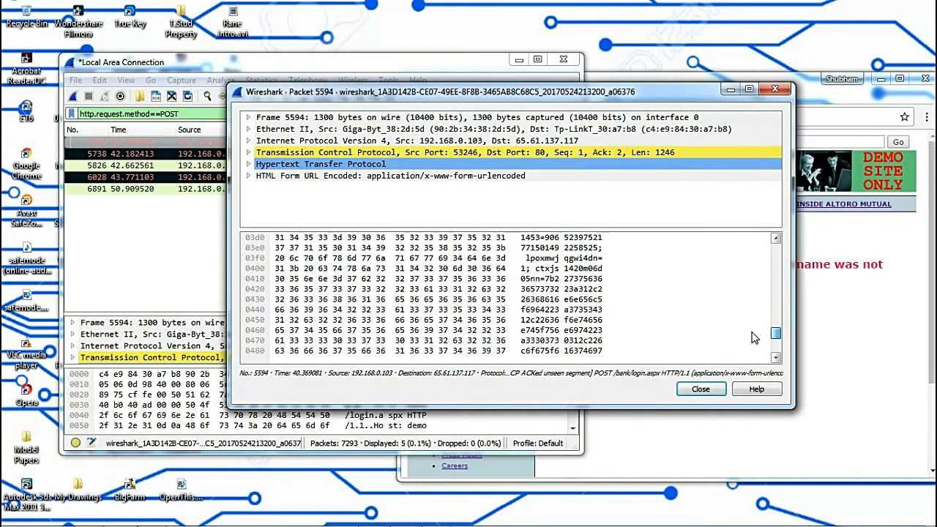
scroll(down, 3)
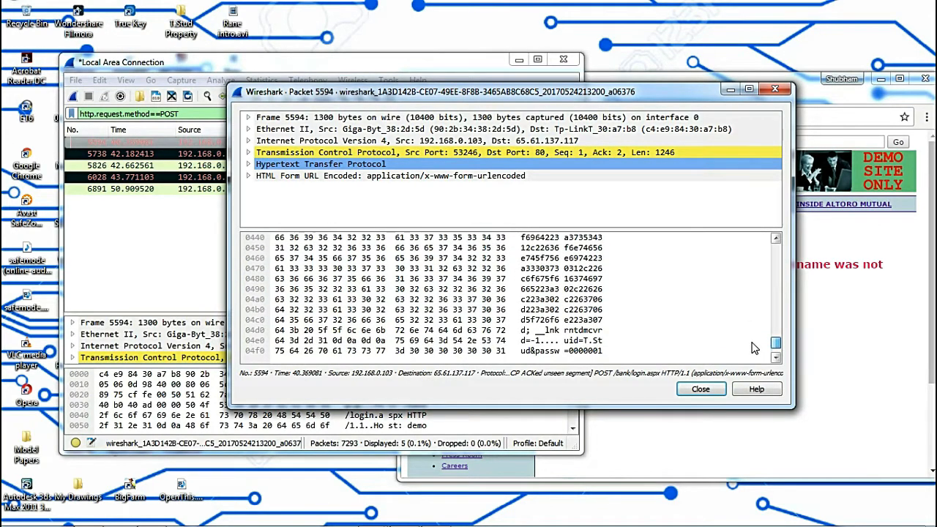
scroll(down, 3)
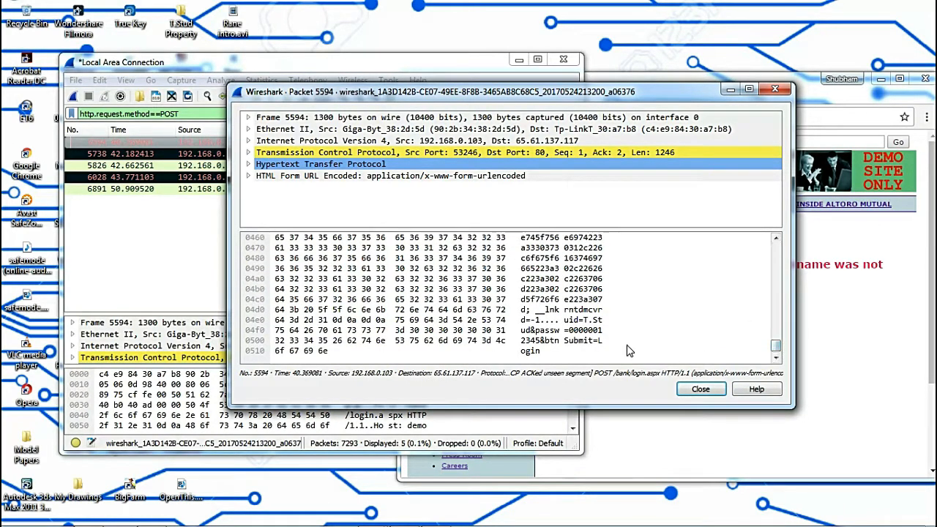
click(582, 319)
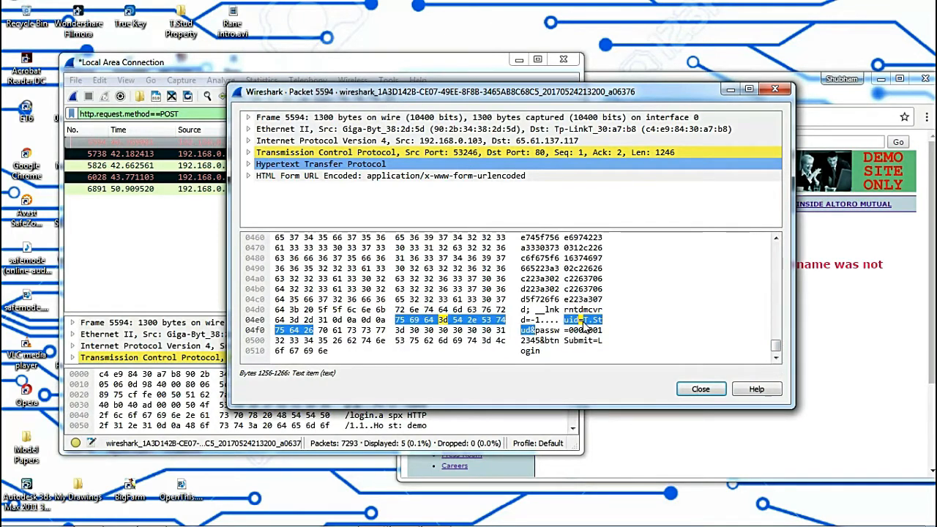
click(585, 320)
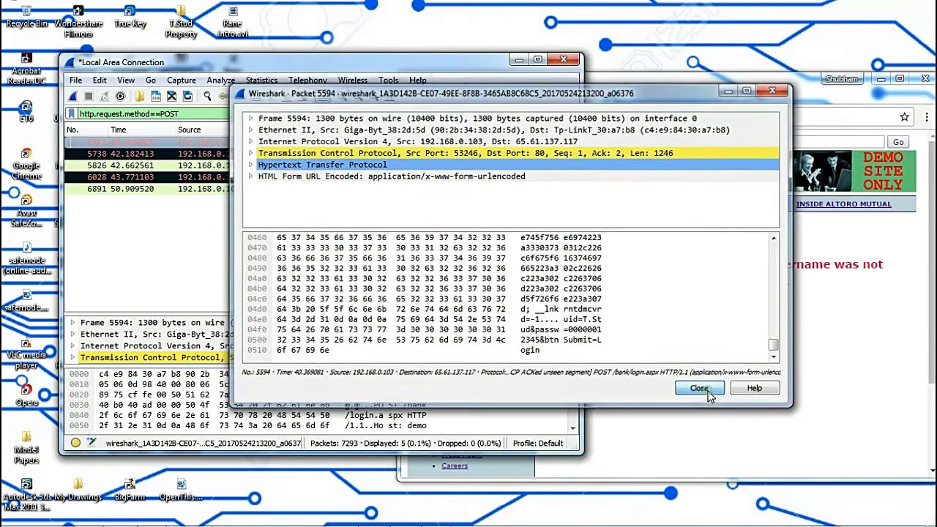
- Close the login packet window and empty the POST display filter
click(698, 388)
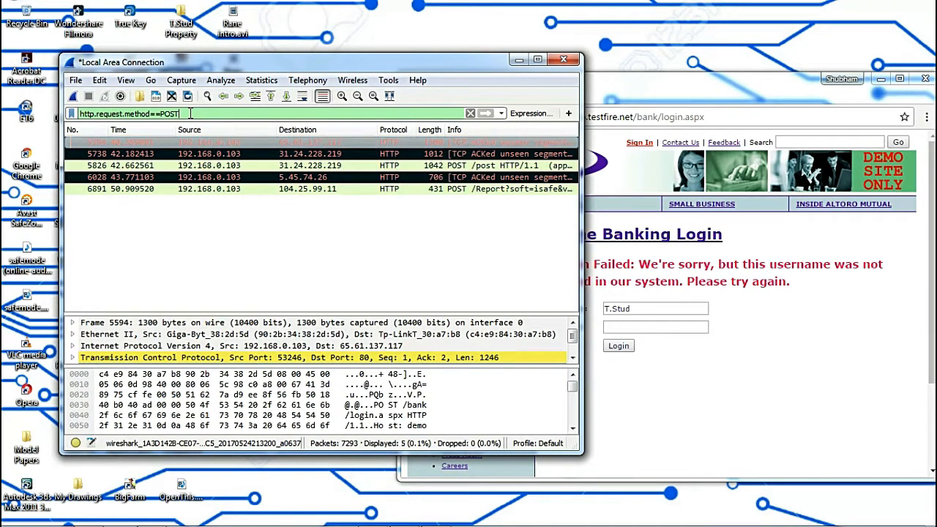
click(470, 113)
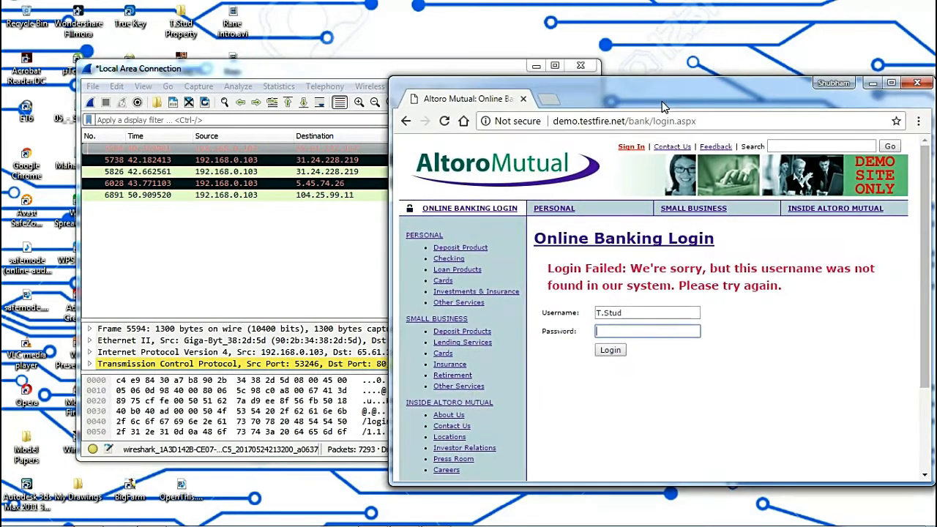
click(138, 68)
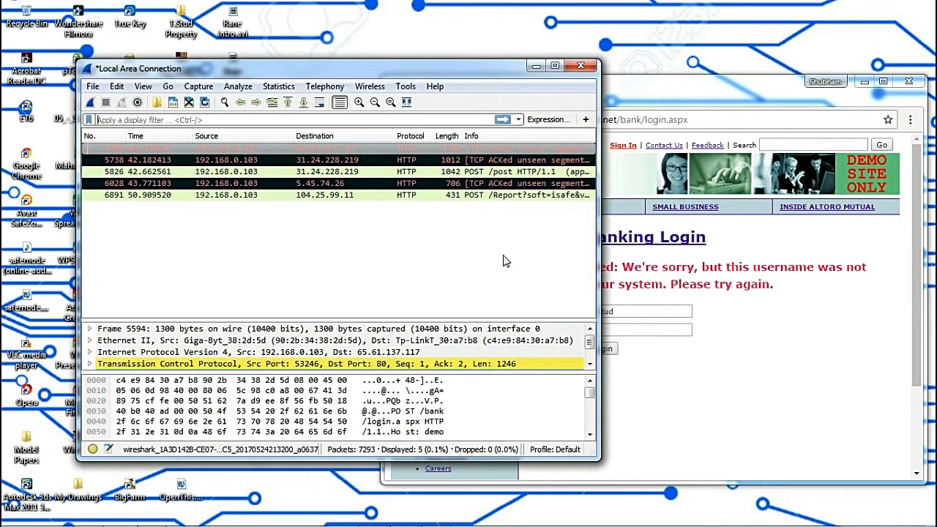
mouse_move(559, 264)
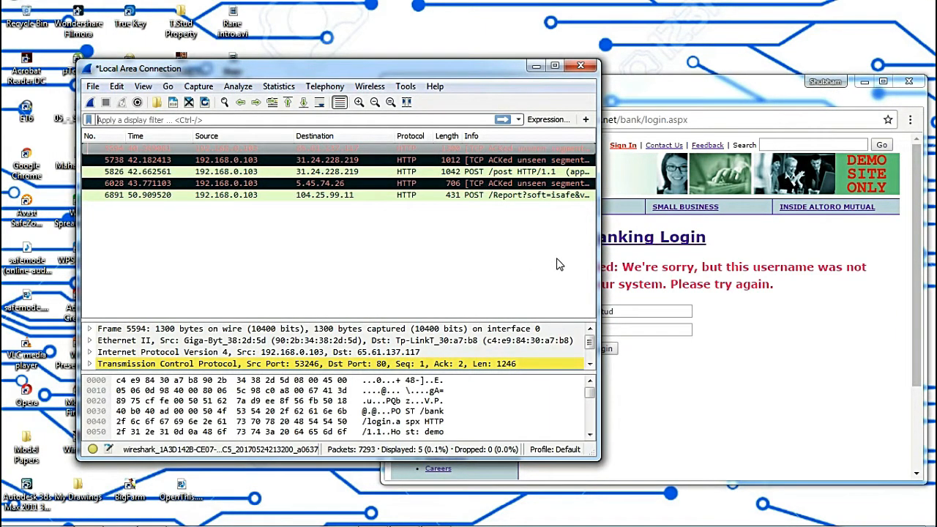